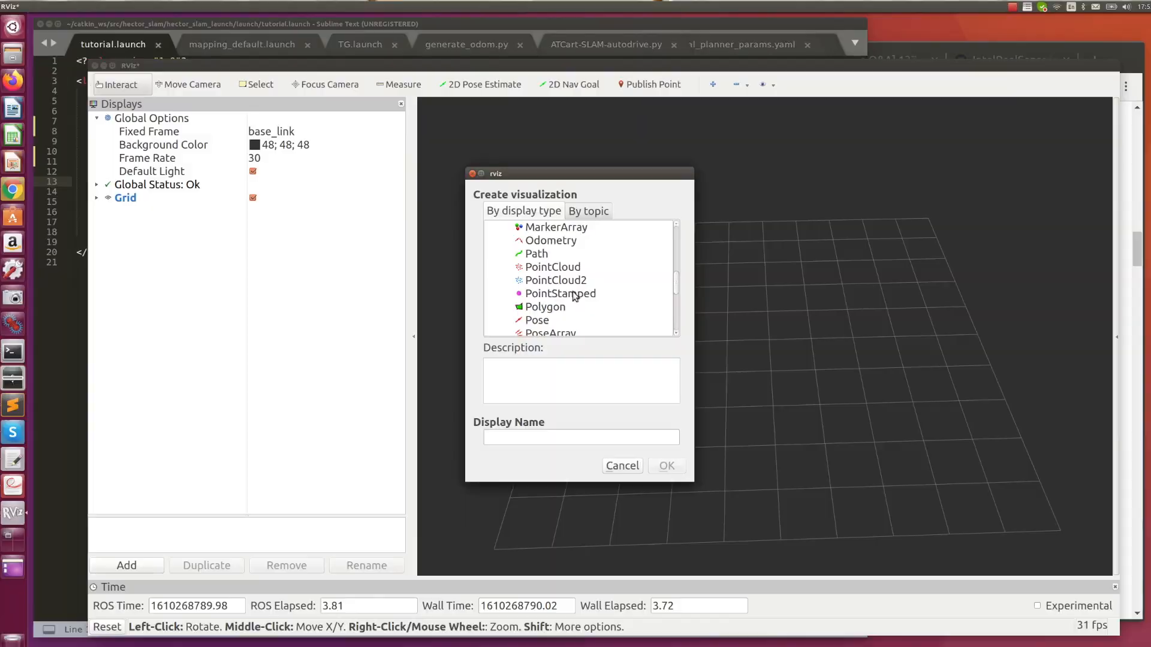
- Confirm LaserScan in the Create visualization dialog, adding it below Grid with topic unset
left_click(666, 465)
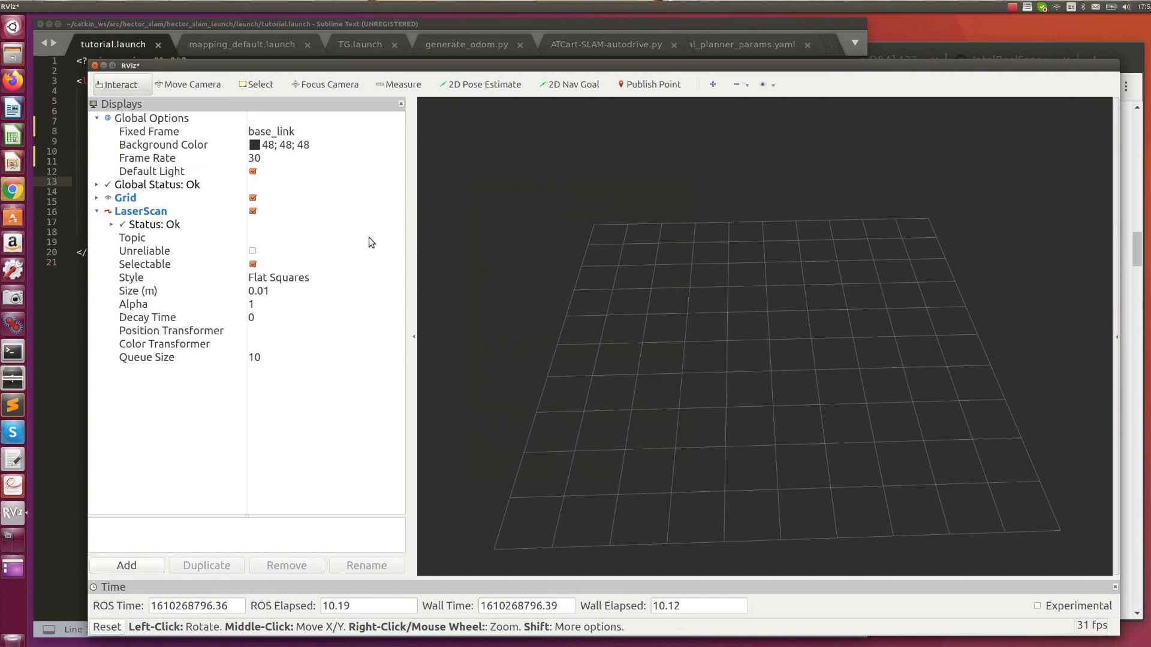